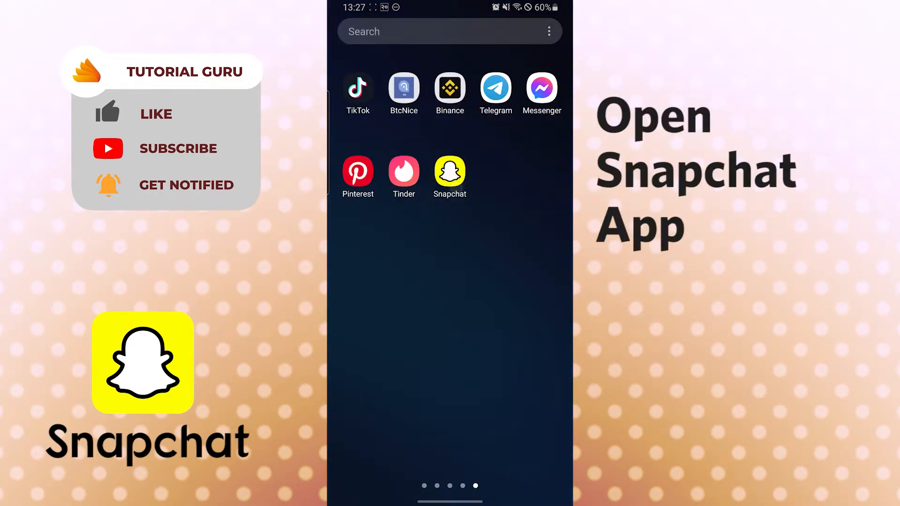
- Launch Snapchat from the Android home screen to reach the camera view
left_click(450, 172)
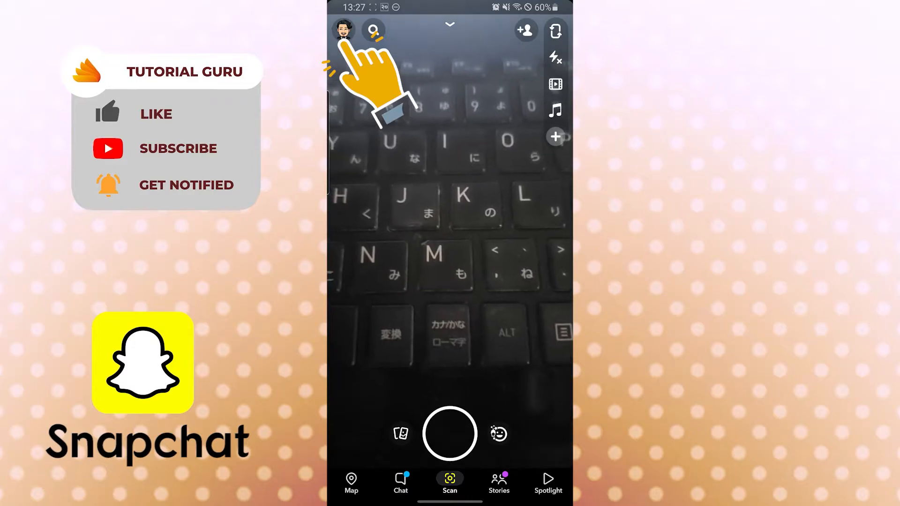
- Open your Snapchat profile page from the Bitmoji avatar
left_click(342, 30)
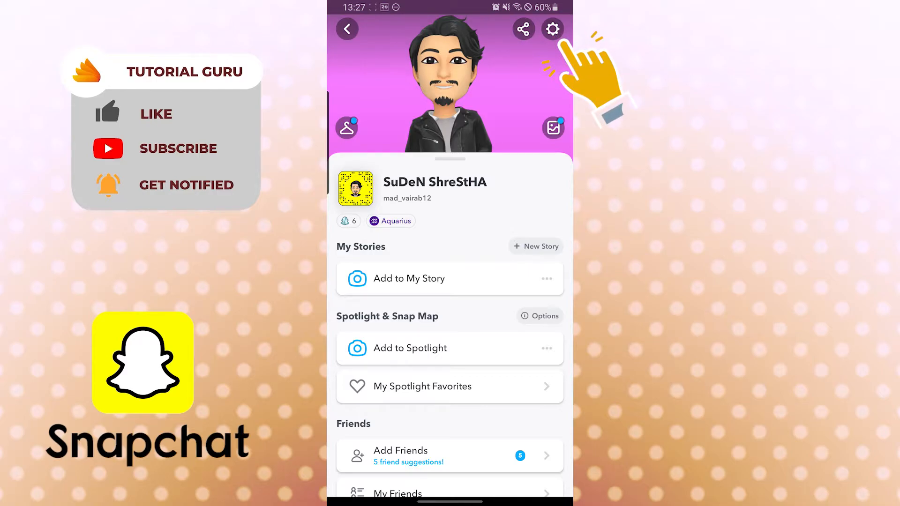
- Open Settings from the profile gear icon and browse the settings list
left_click(552, 29)
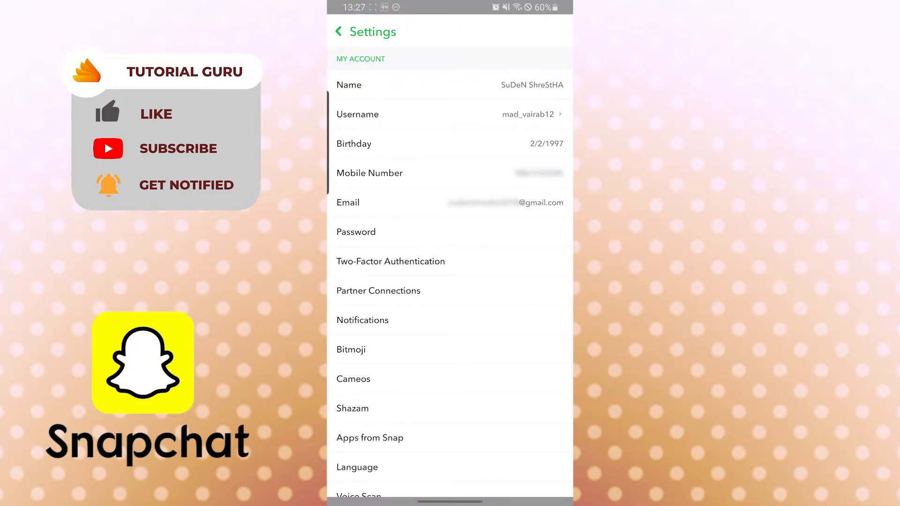
scroll("down", 3)
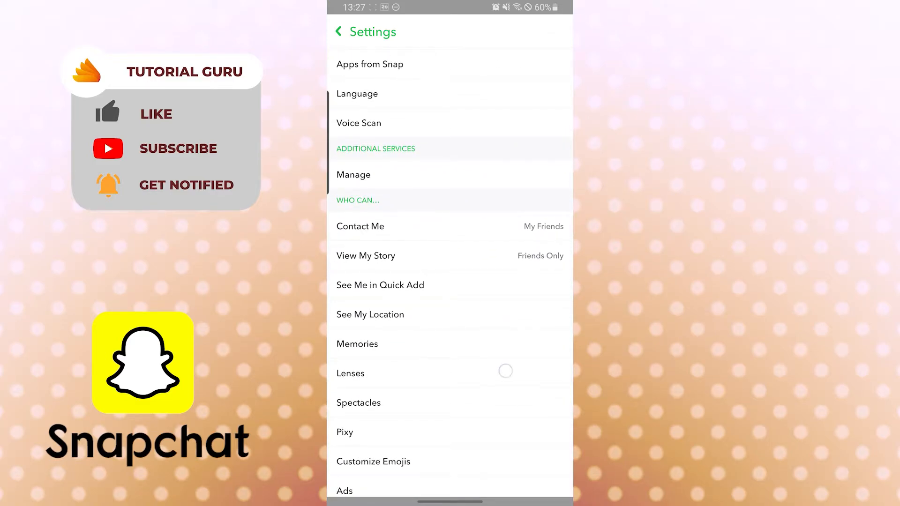
scroll("down", 3)
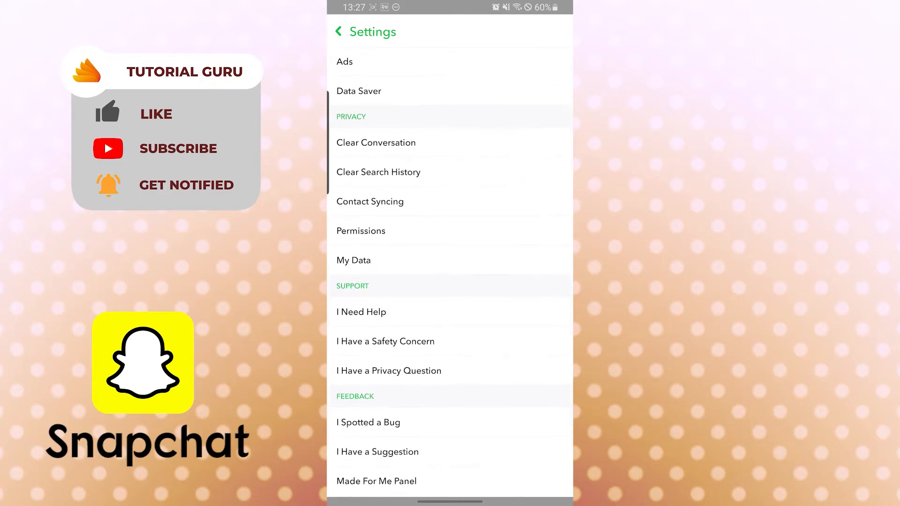
scroll("down", 3)
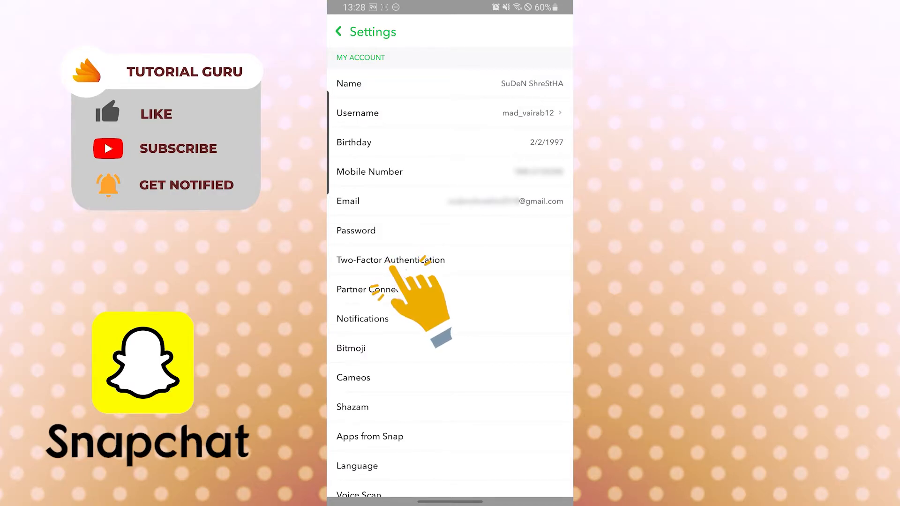
- Open Two-Factor Authentication in Settings and continue past the introduction
left_click(390, 261)
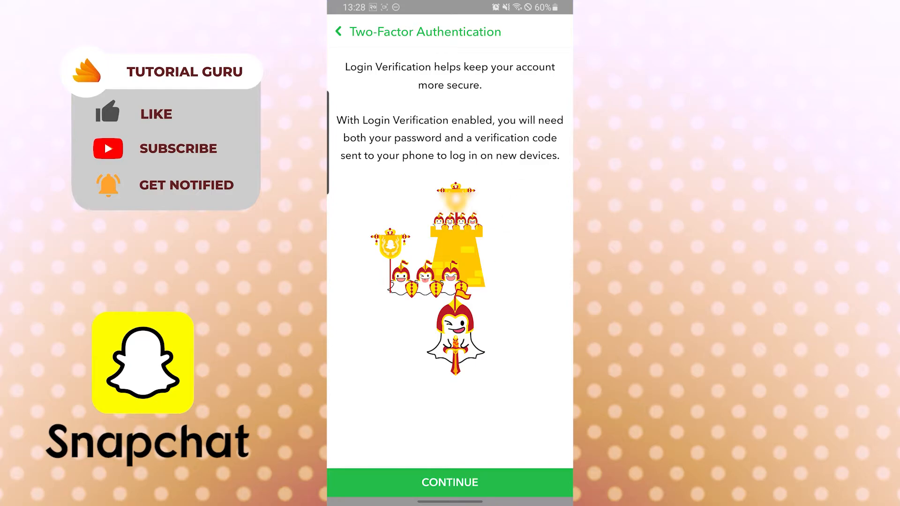
left_click(449, 483)
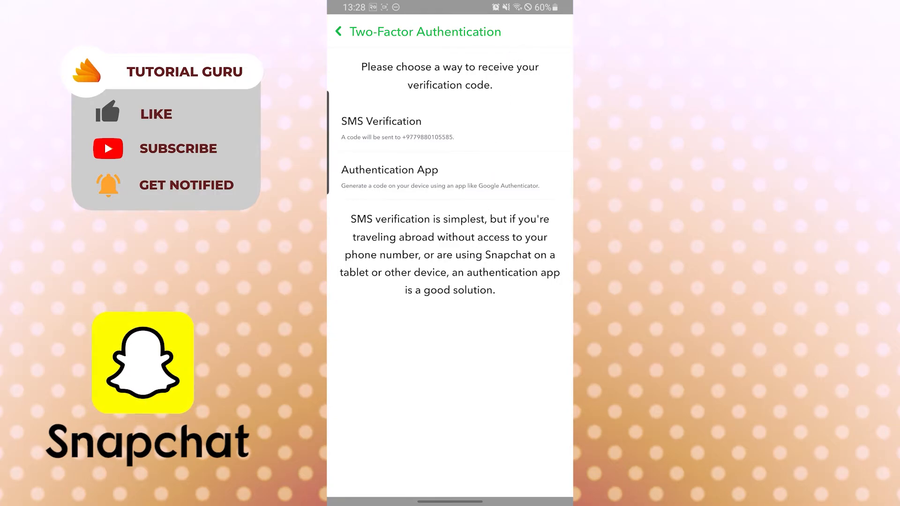
- Choose SMS Verification so a code is texted to your phone
left_click(381, 121)
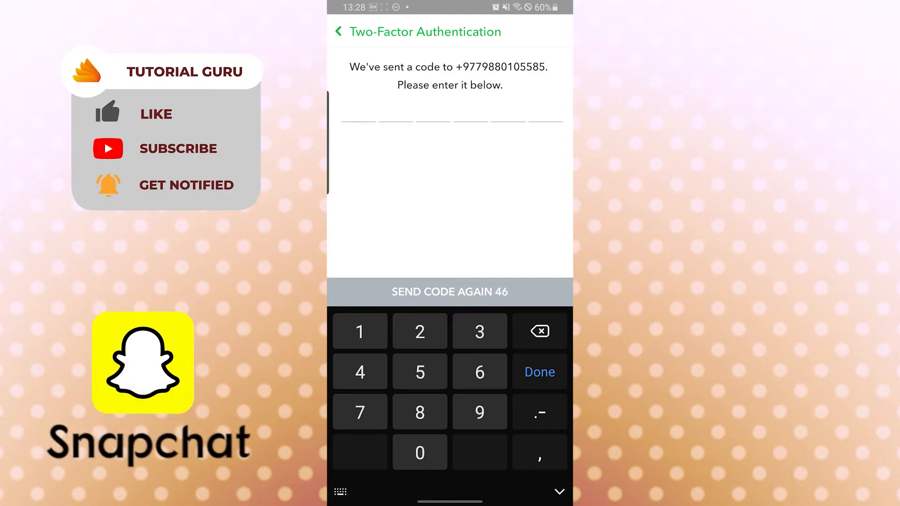
- Enter the texted verification code and skip creating a recovery code
left_click(358, 114)
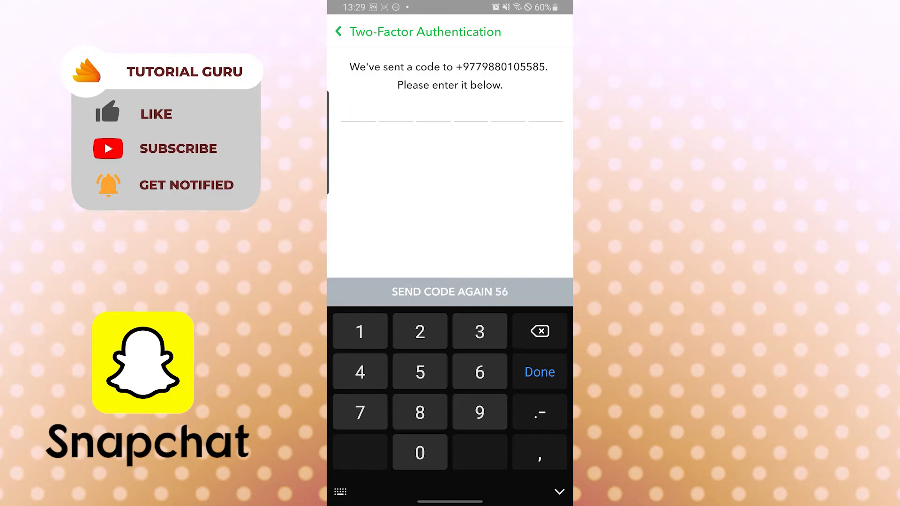
left_click(357, 114)
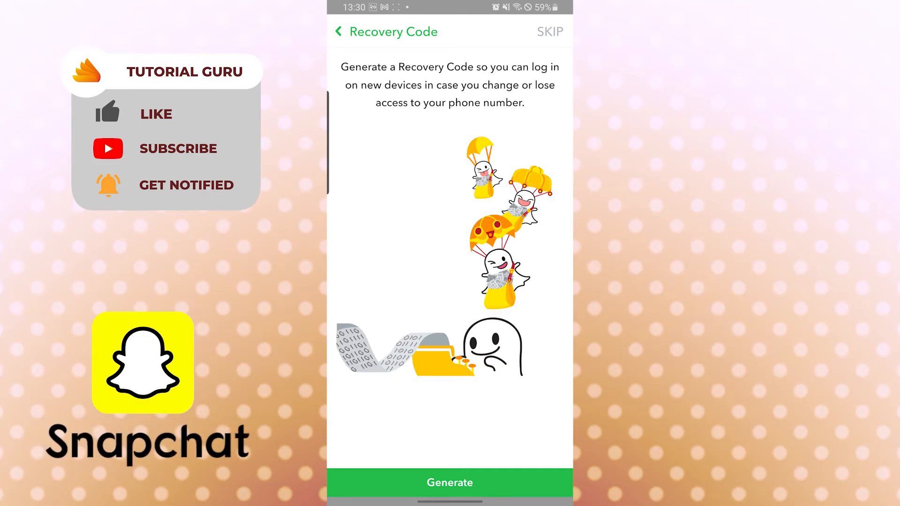
left_click(338, 31)
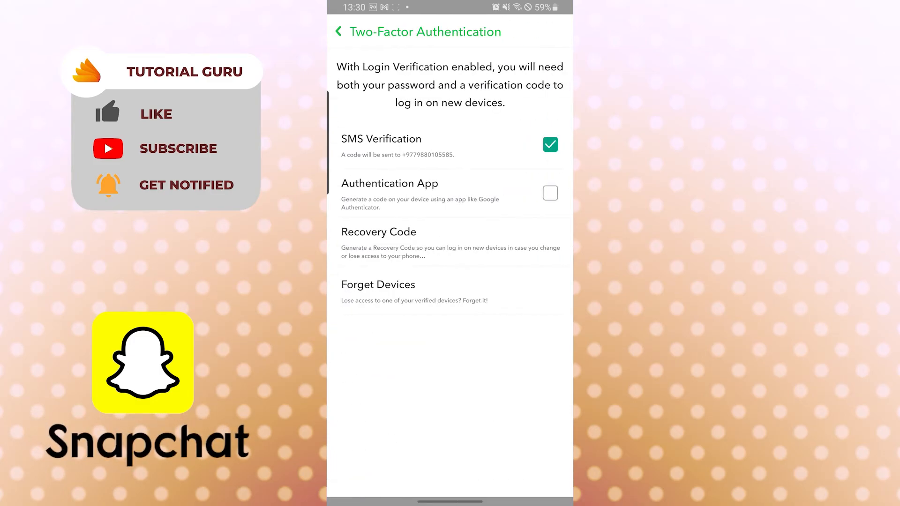